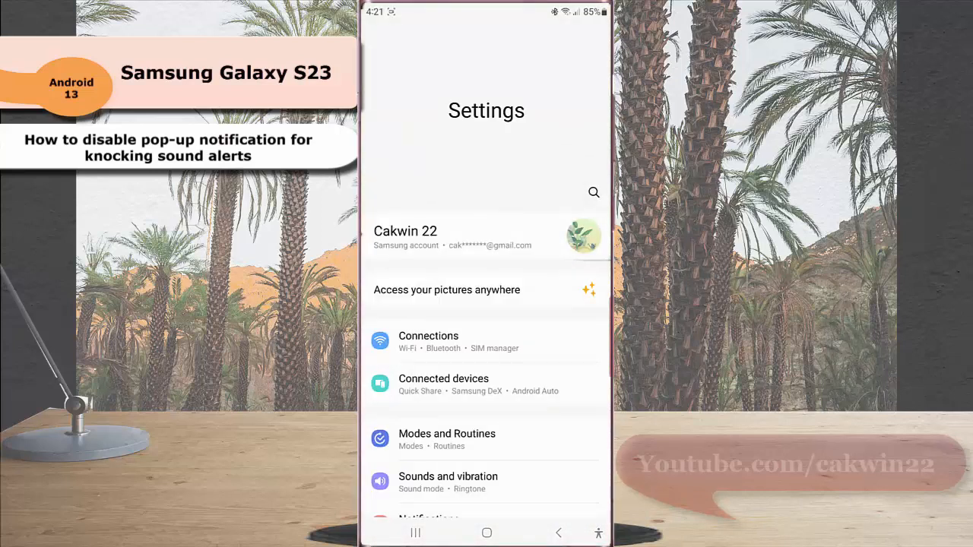
Step: Go to Accessibility, then Hearing enhancements, and launch Sound Notifications
{"action": "scroll", "scroll_direction": "down", "scroll_amount": 3}
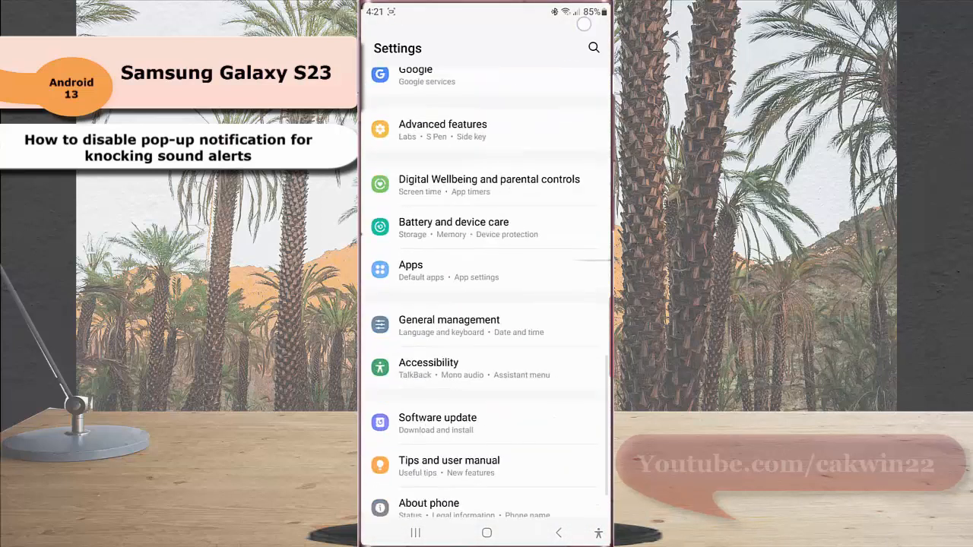
{"action": "left_click", "coordinate": [486, 371]}
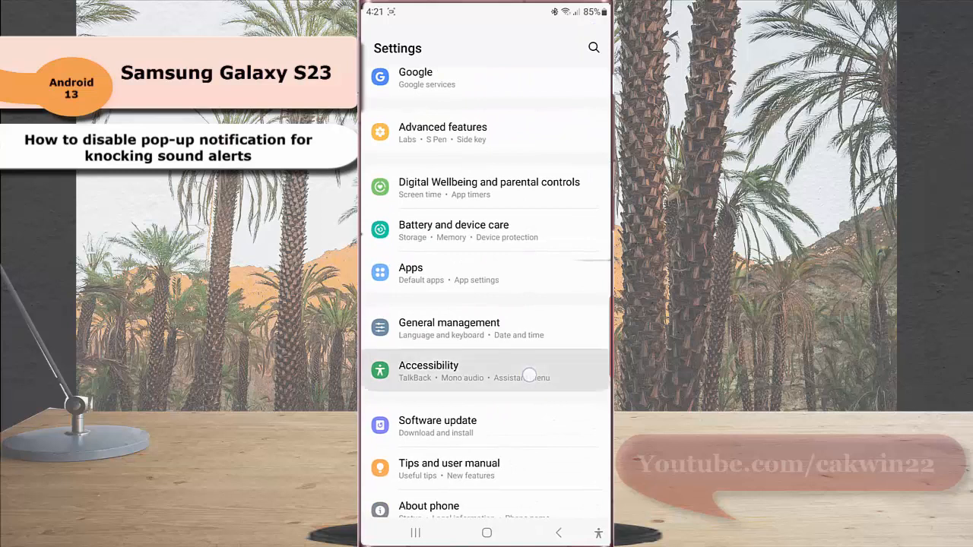
{"action": "left_click", "coordinate": [428, 370]}
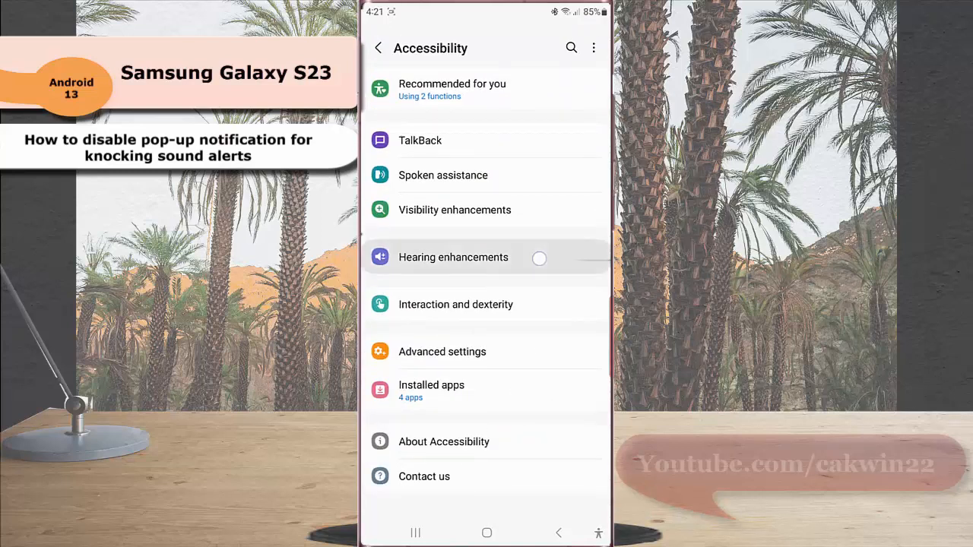
{"action": "left_click", "coordinate": [453, 257]}
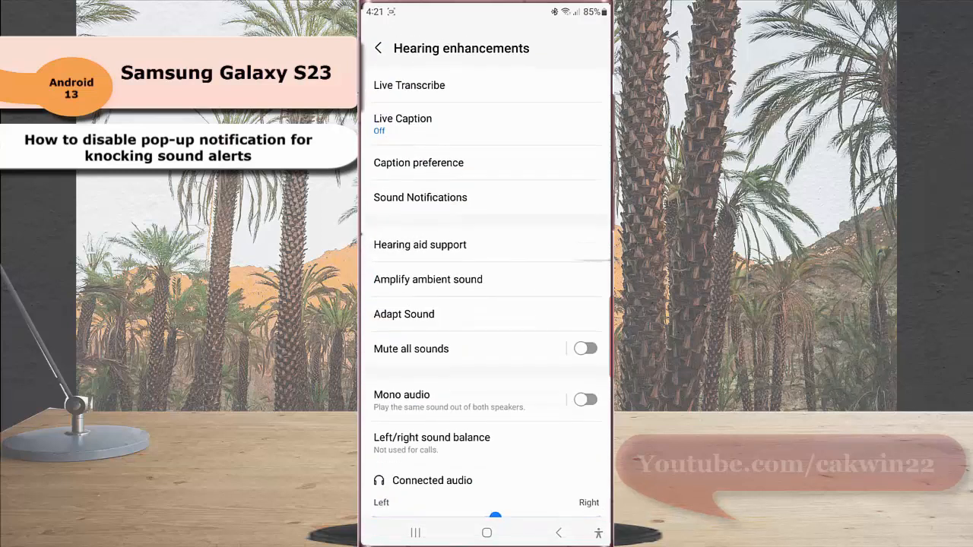
{"action": "left_click", "coordinate": [420, 198]}
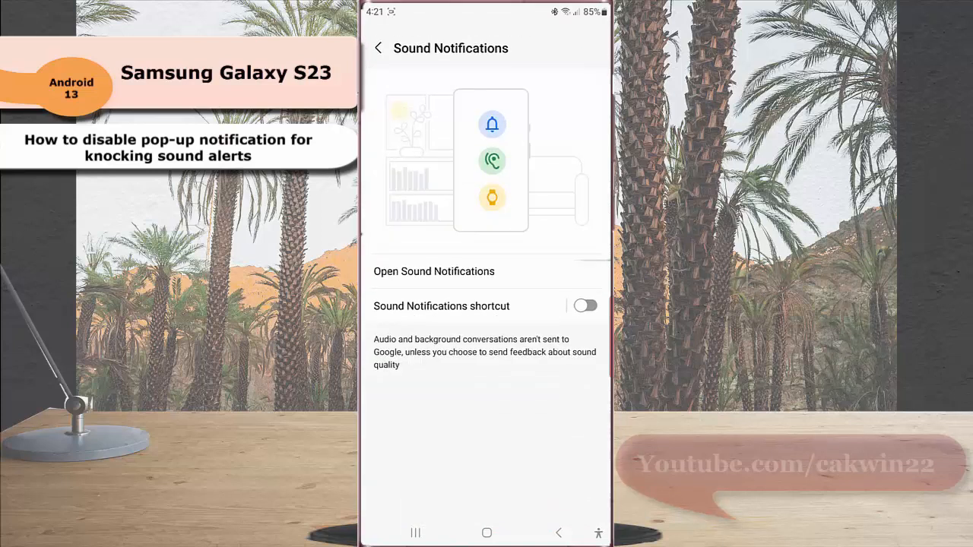
Step: Open Sound Notifications, enter its settings, and reach the notification categories list
{"action": "left_click", "coordinate": [433, 272]}
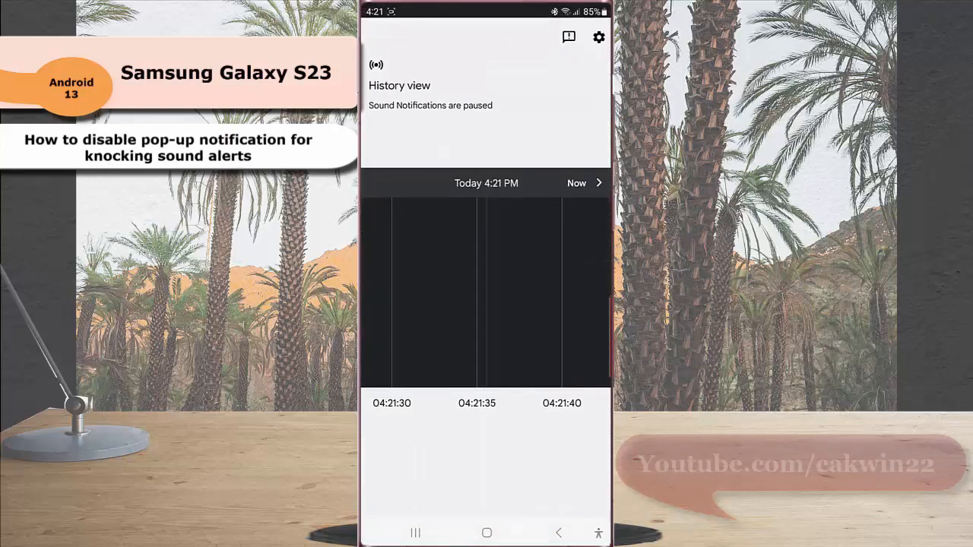
{"action": "left_click", "coordinate": [599, 37]}
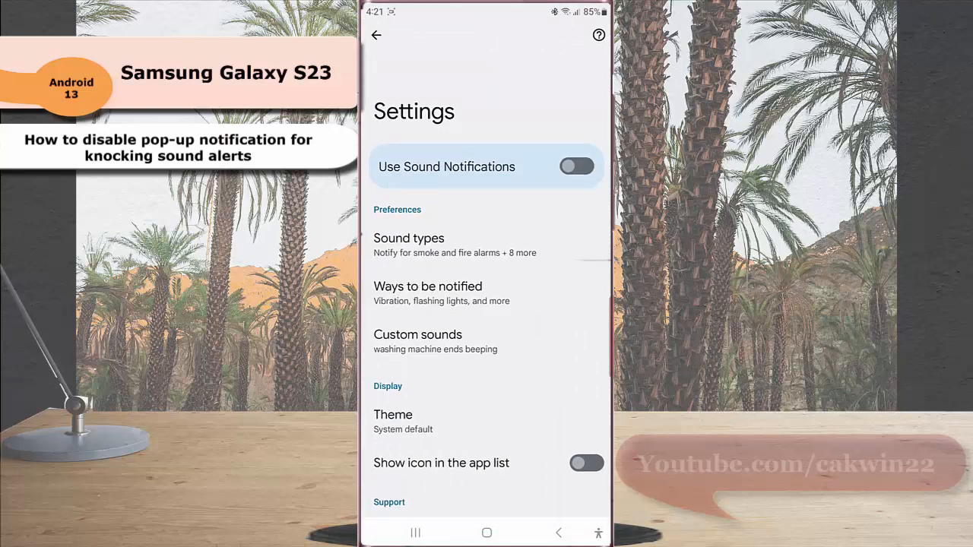
{"action": "left_click", "coordinate": [427, 293]}
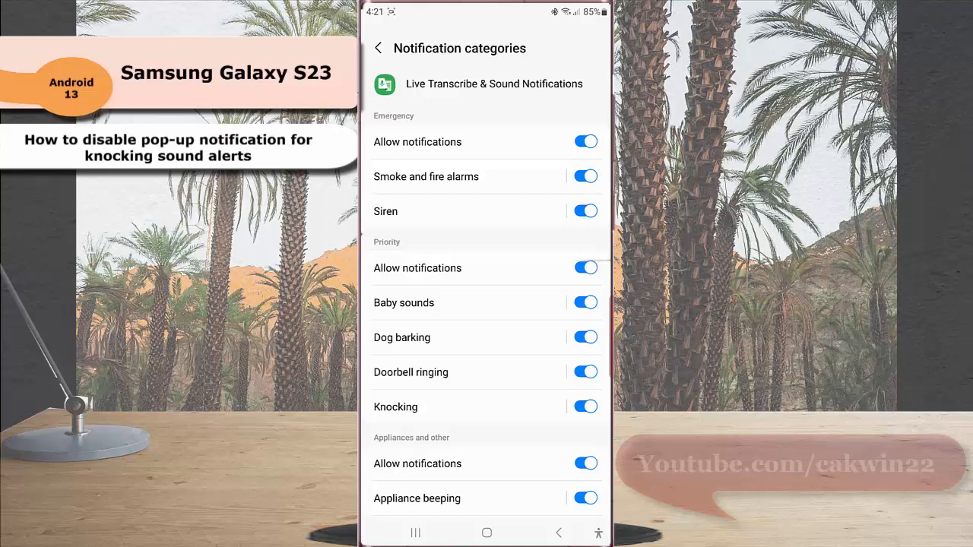
Step: Turn off 'Show as pop-up' for the Knocking notification category
{"action": "left_click", "coordinate": [395, 406]}
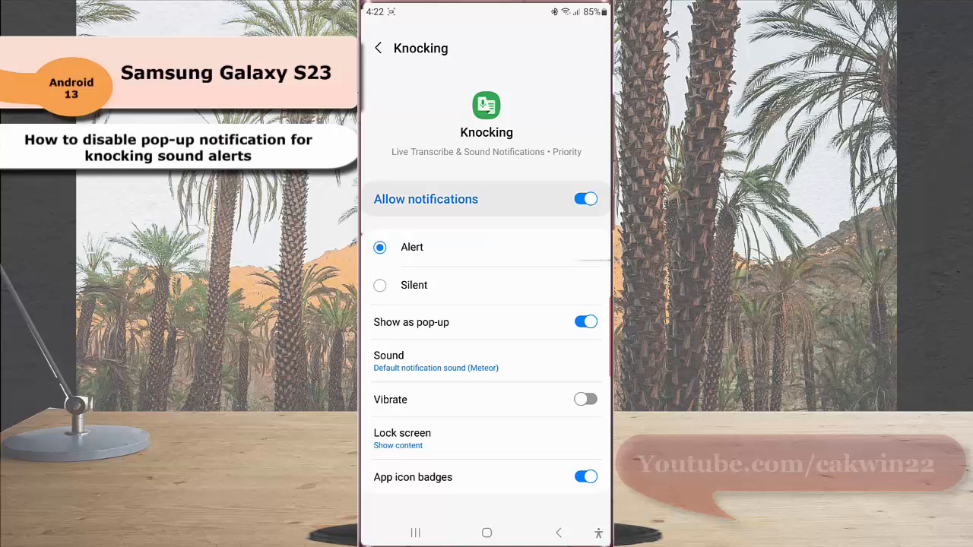
{"action": "left_click", "coordinate": [585, 321]}
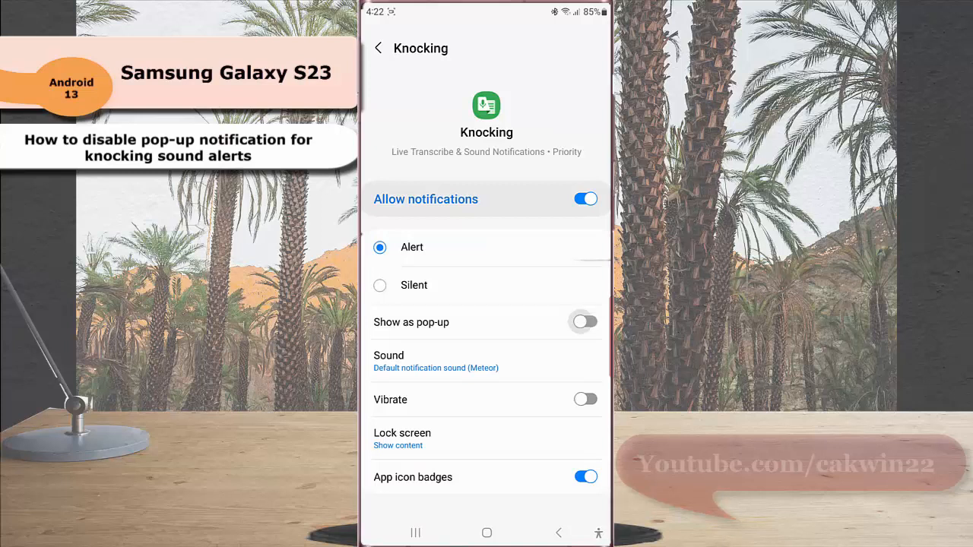